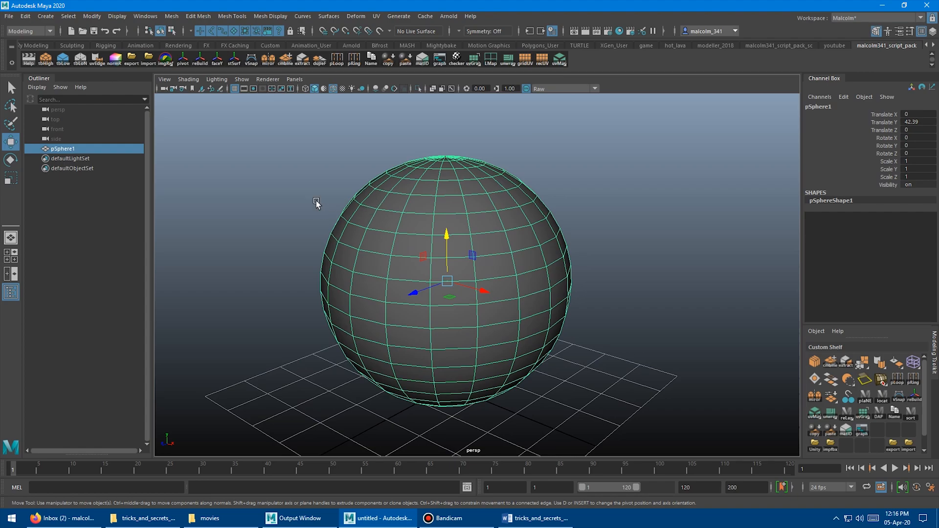
{"action": "mouse_move", "coordinate": [310, 234]}
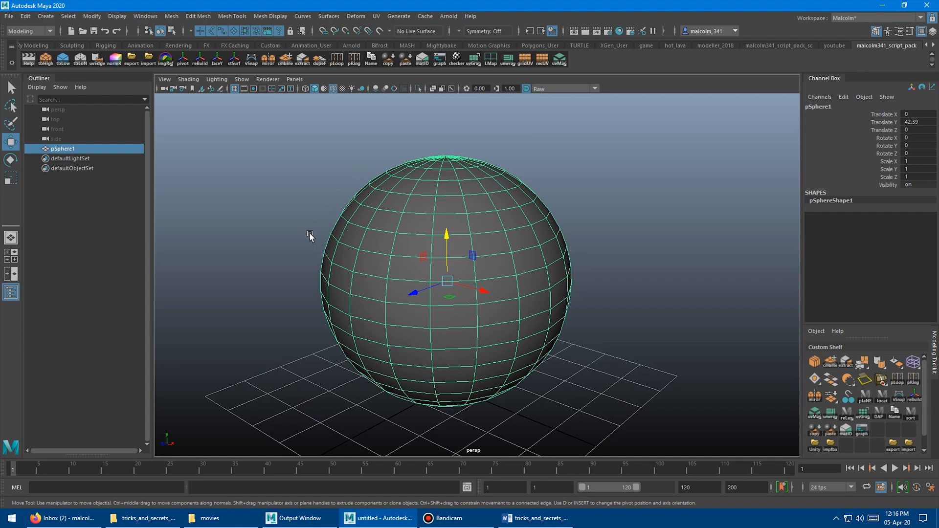
{"action": "mouse_move", "coordinate": [11, 158]}
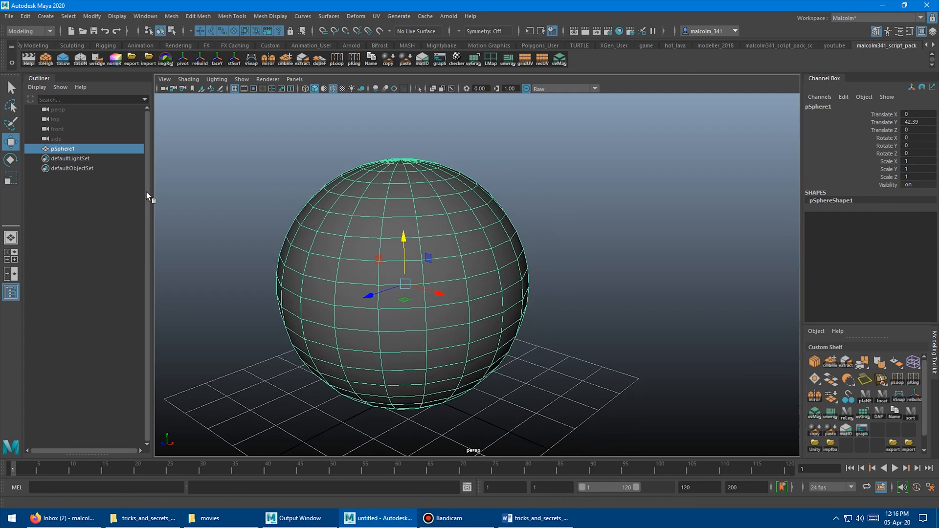
- Activate the Scale tool on the sphere and bring up its Tool Settings window
{"action": "double_click", "coordinate": [11, 180]}
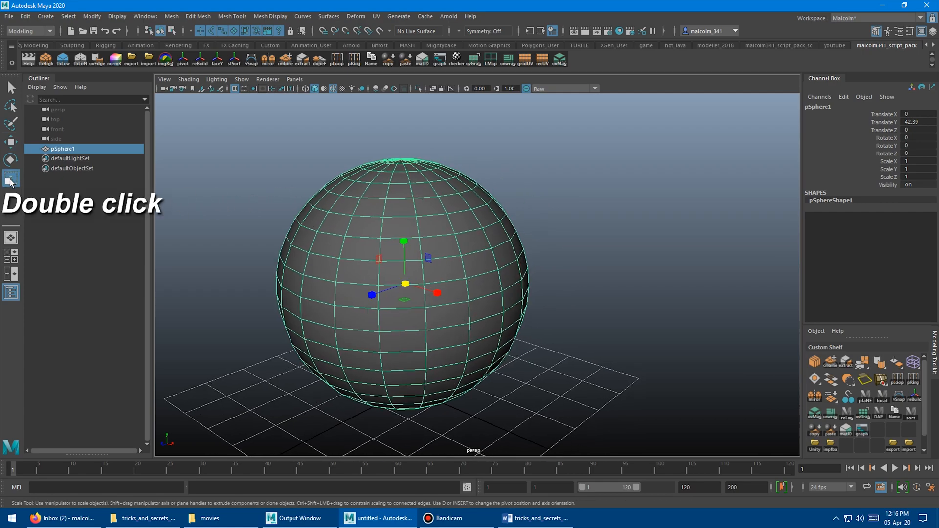
{"action": "double_click", "coordinate": [11, 180]}
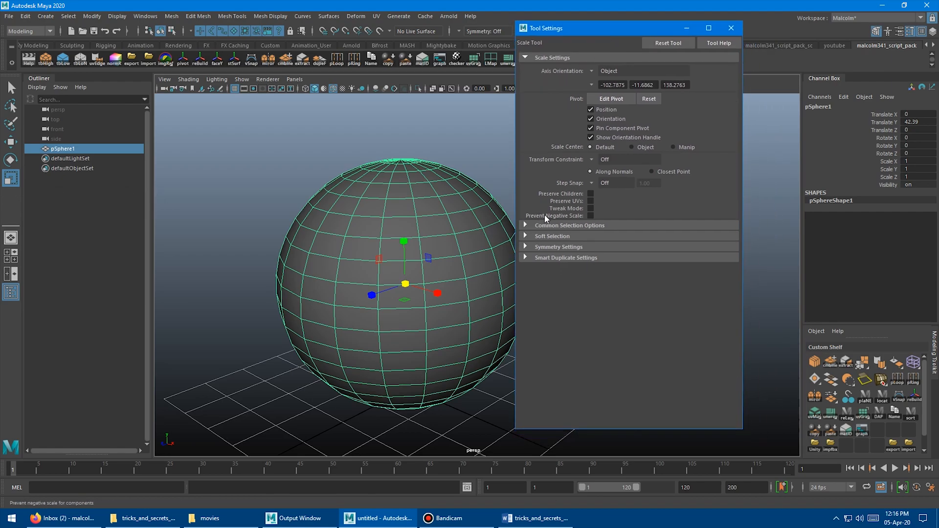
{"action": "mouse_move", "coordinate": [502, 212]}
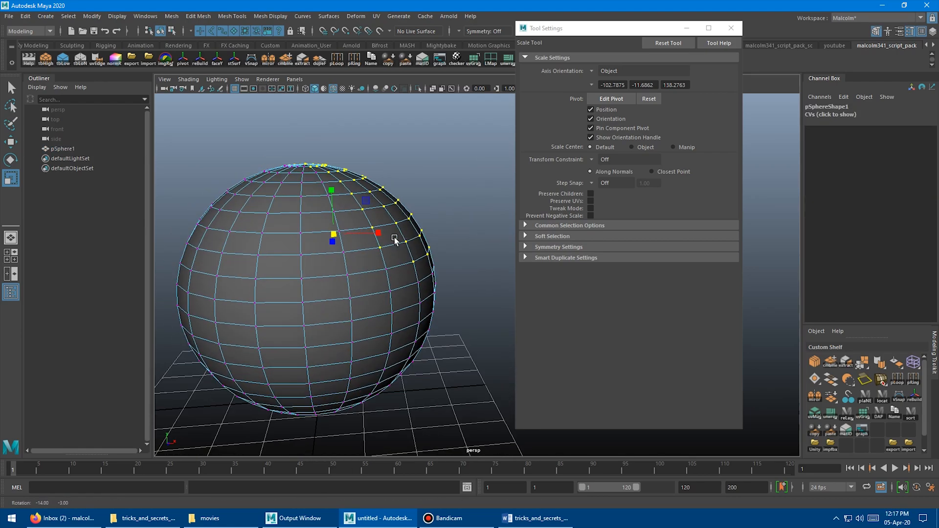
- Scale the selected vertex strip flat with Prevent Negative Scale enabled, then dismiss the settings
{"action": "left_click_drag", "start_coordinate": [378, 233], "coordinate": [276, 228]}
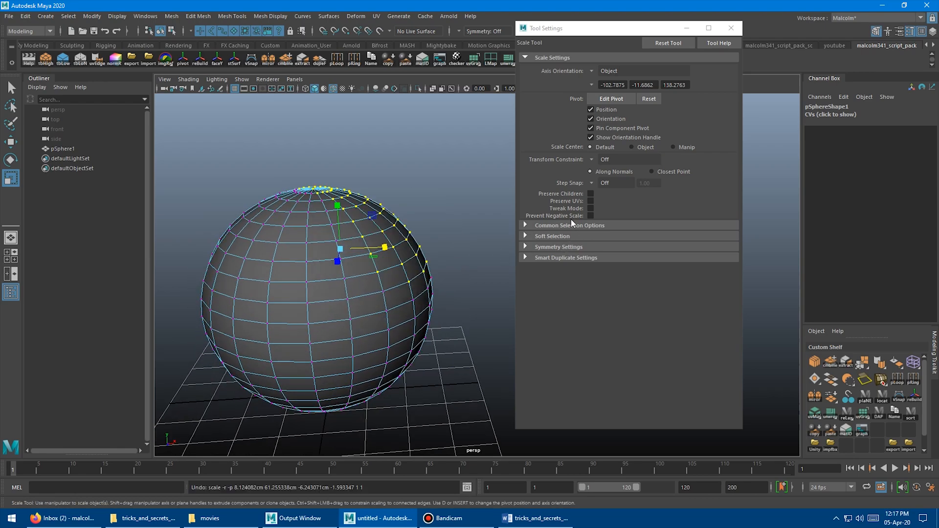
{"action": "left_click", "coordinate": [591, 216]}
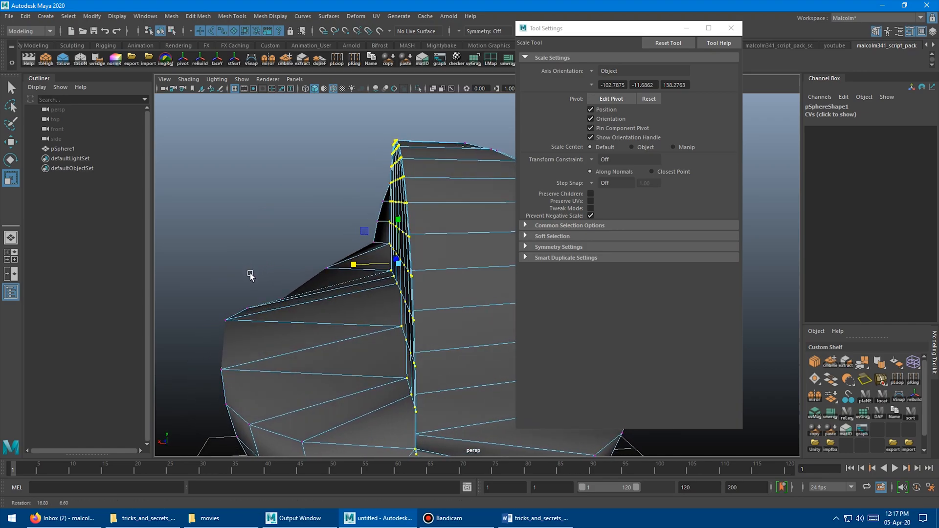
{"action": "left_click", "coordinate": [730, 27]}
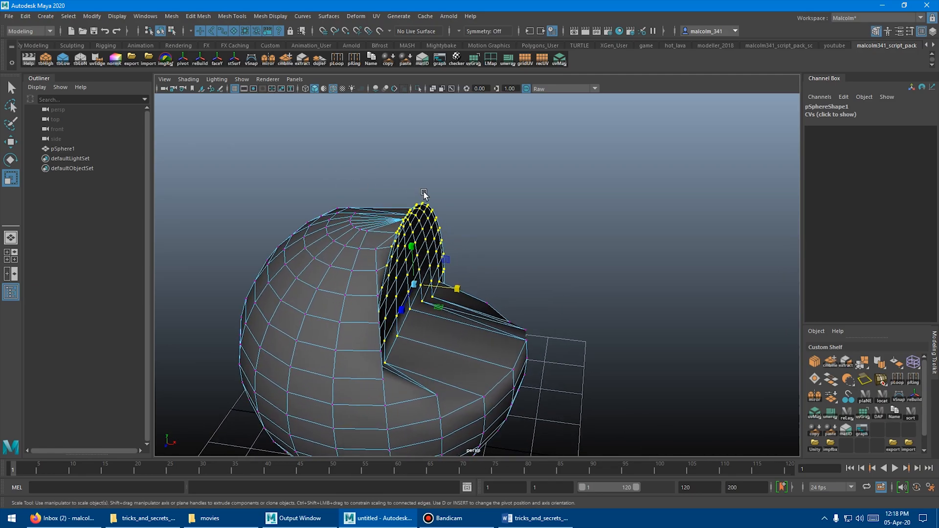
{"action": "mouse_move", "coordinate": [476, 198]}
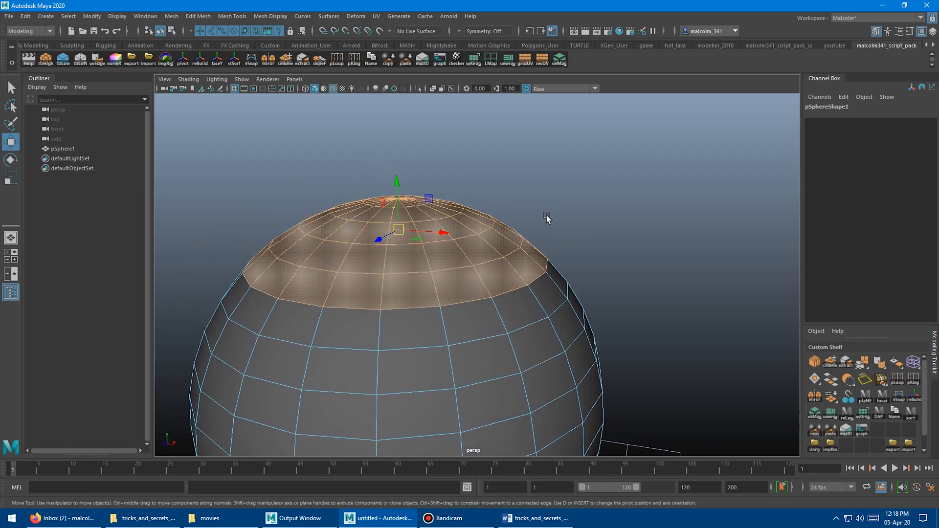
- Toggle pivot editing on the selected sphere faces with the D key and back off
{"action": "key", "text": "d"}
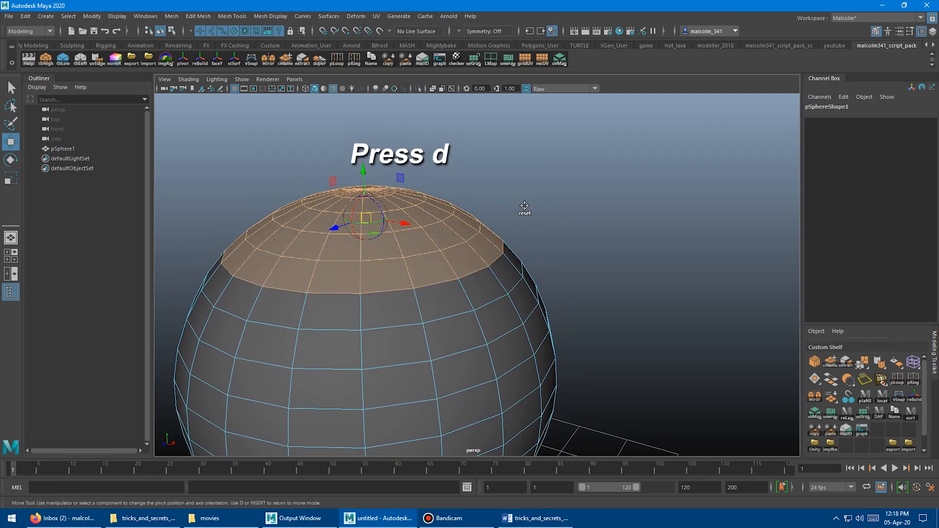
{"action": "key", "text": "d"}
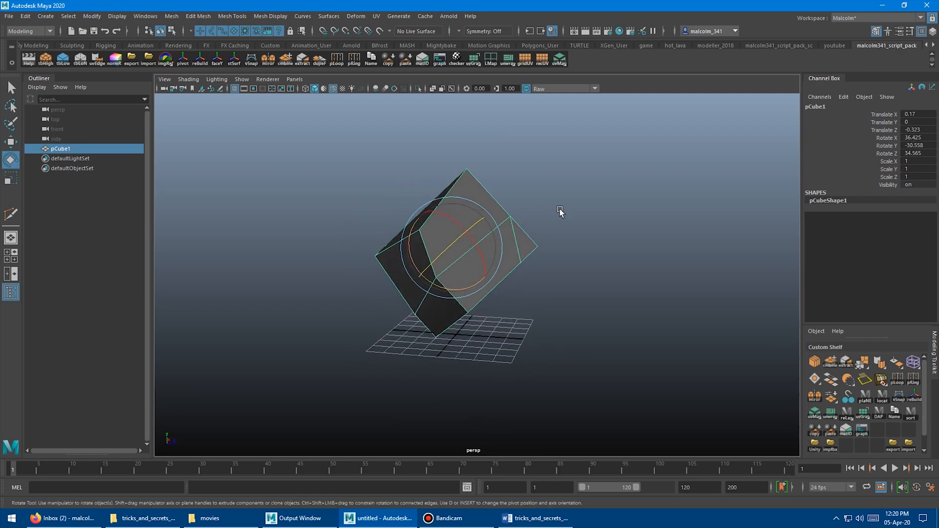
{"action": "mouse_move", "coordinate": [91, 17]}
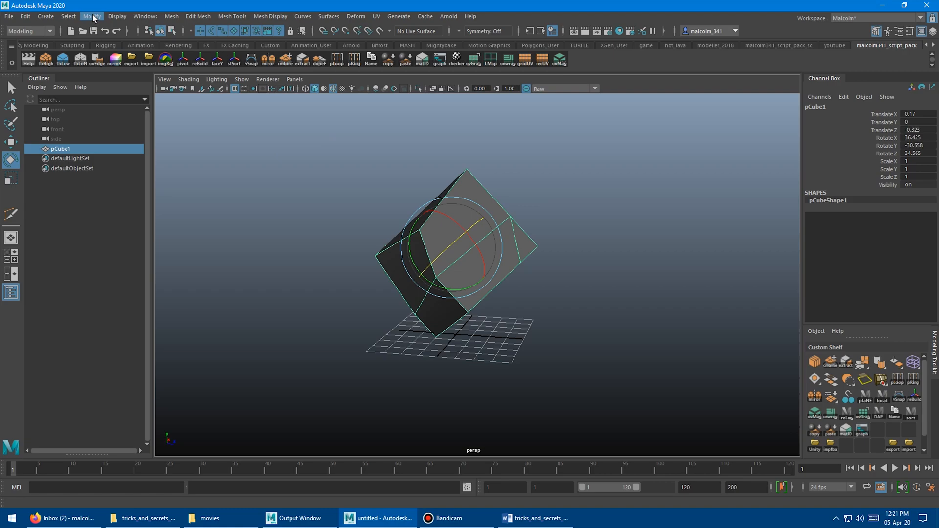
- Freeze the tilted cube's transformations via Modify, then select its top face
{"action": "left_click", "coordinate": [91, 16]}
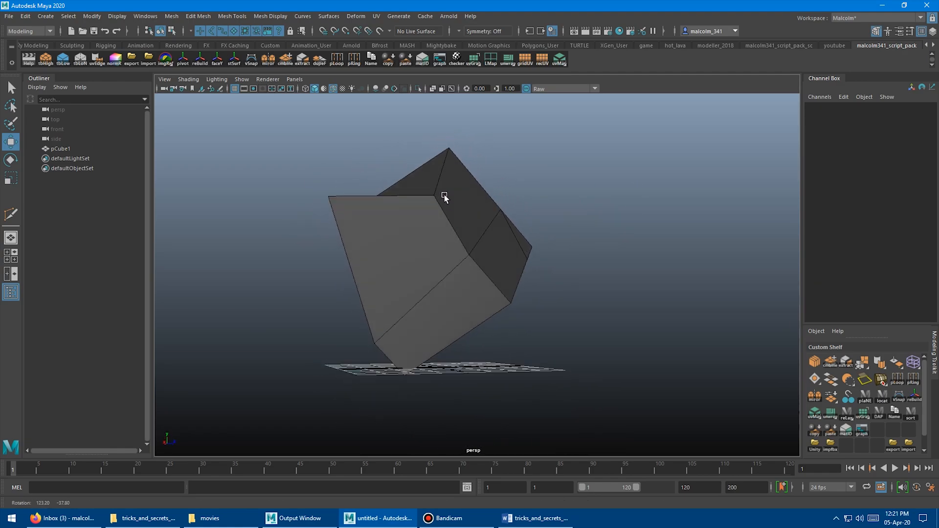
{"action": "left_click", "coordinate": [443, 198]}
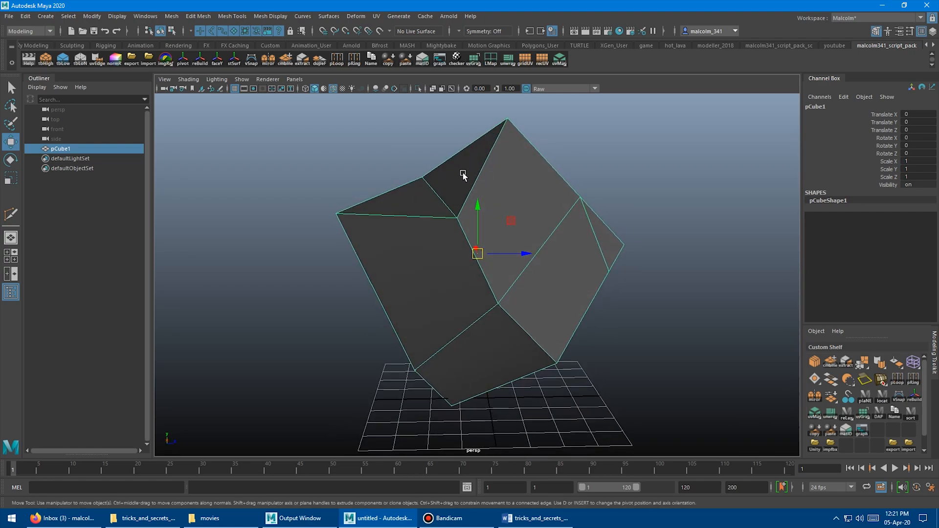
{"action": "left_click", "coordinate": [407, 271]}
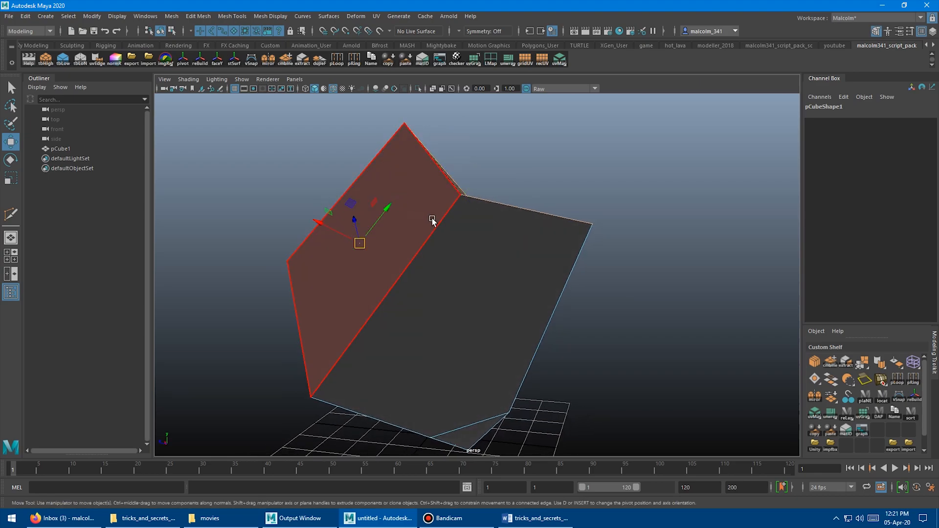
{"action": "left_click", "coordinate": [11, 178]}
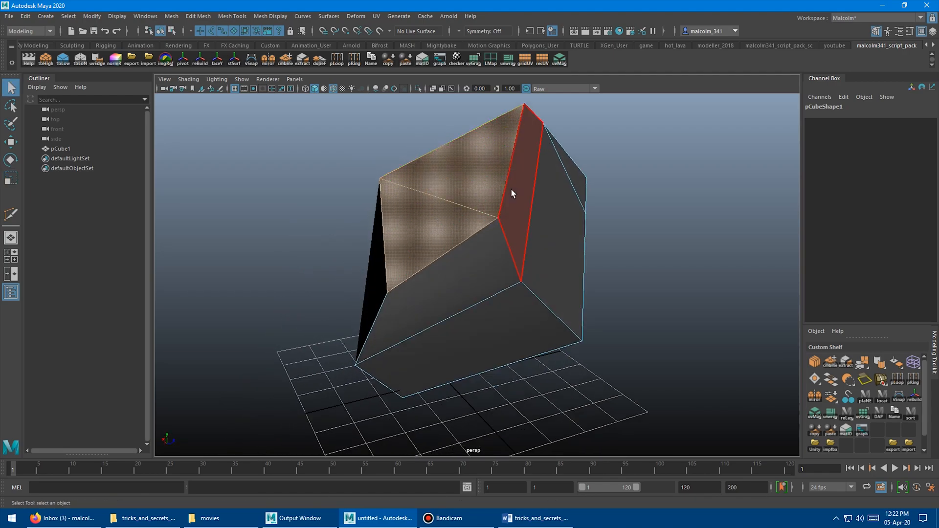
- Extrude the top face from the marking menu and enter pivot editing on the extrude manipulator
{"action": "right_click", "coordinate": [512, 194]}
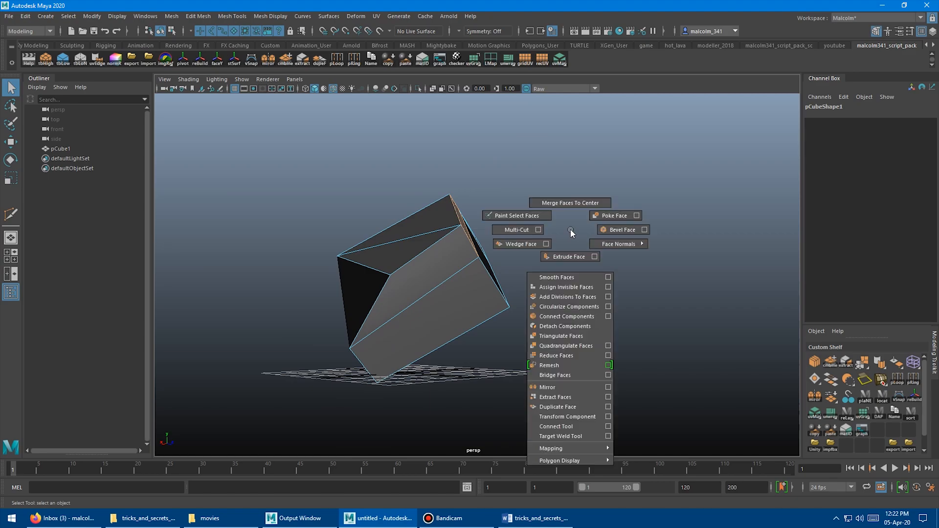
{"action": "left_click", "coordinate": [568, 257]}
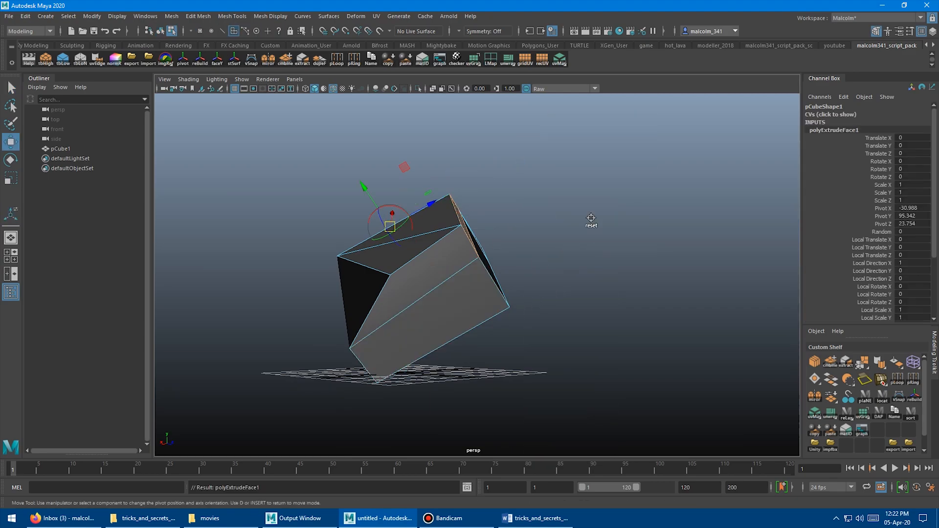
{"action": "mouse_move", "coordinate": [549, 220]}
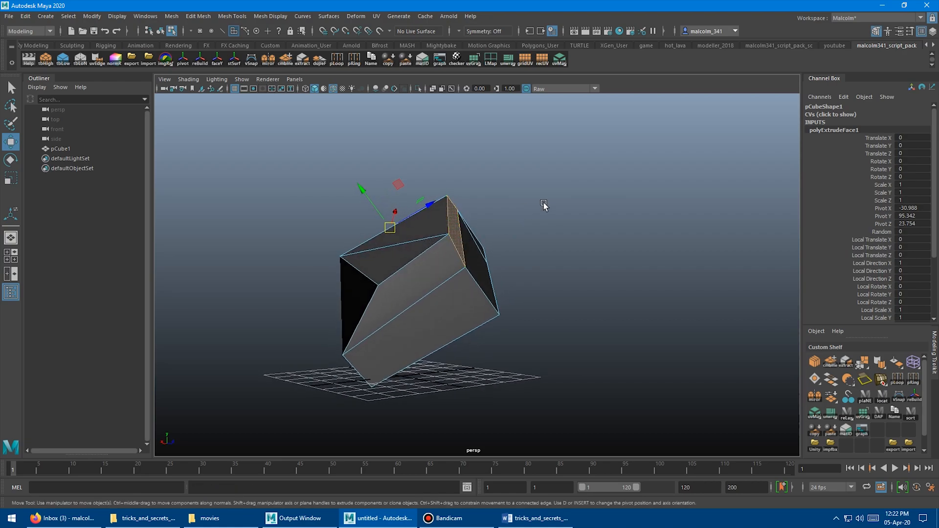
{"action": "key", "text": "d"}
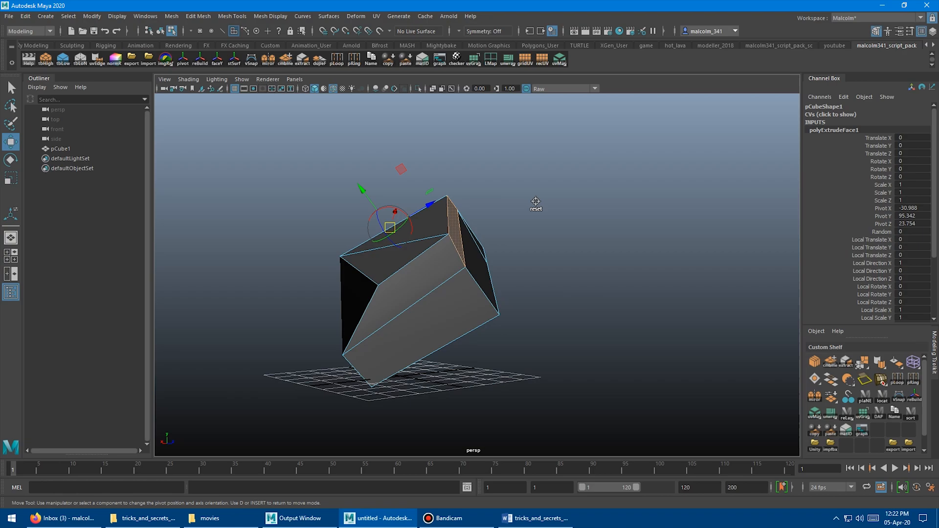
{"action": "mouse_move", "coordinate": [549, 214]}
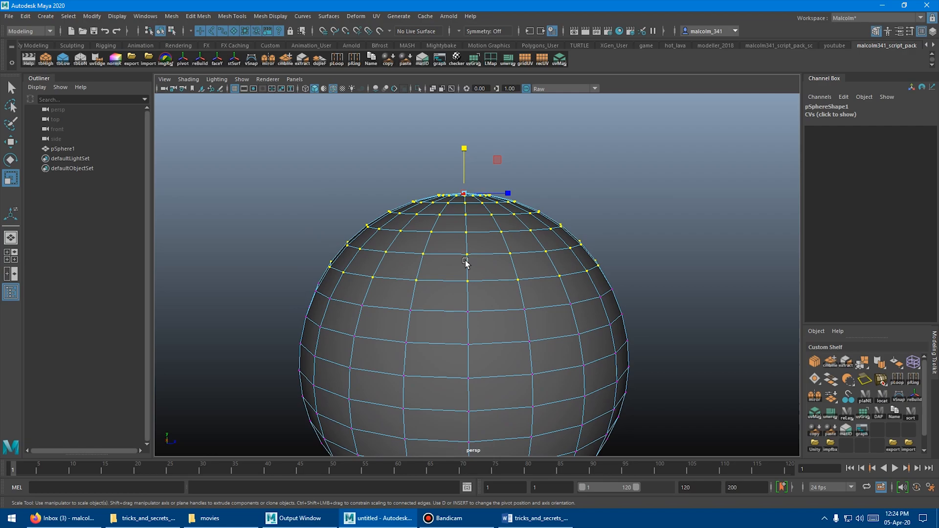
- Flatten the sphere's top vertex ring into a level cap with the align command
{"action": "key", "text": "insert"}
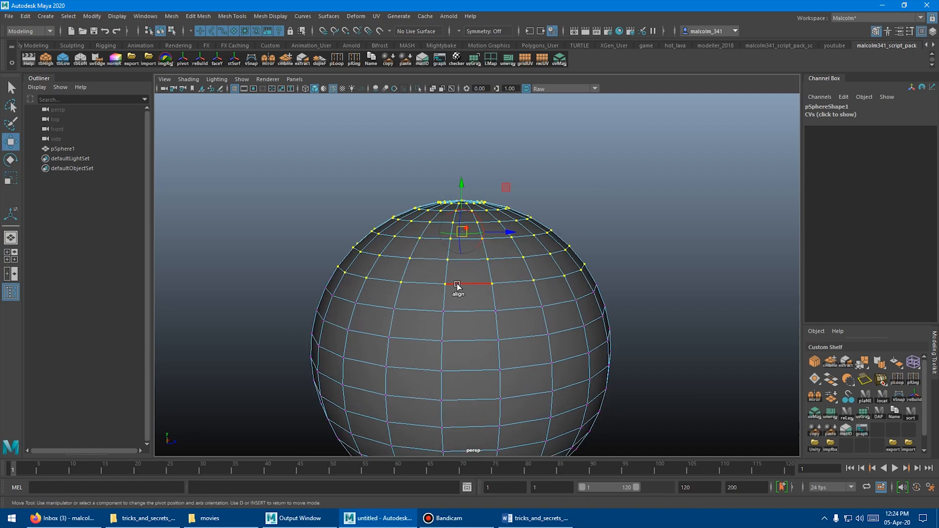
{"action": "left_click", "coordinate": [11, 160]}
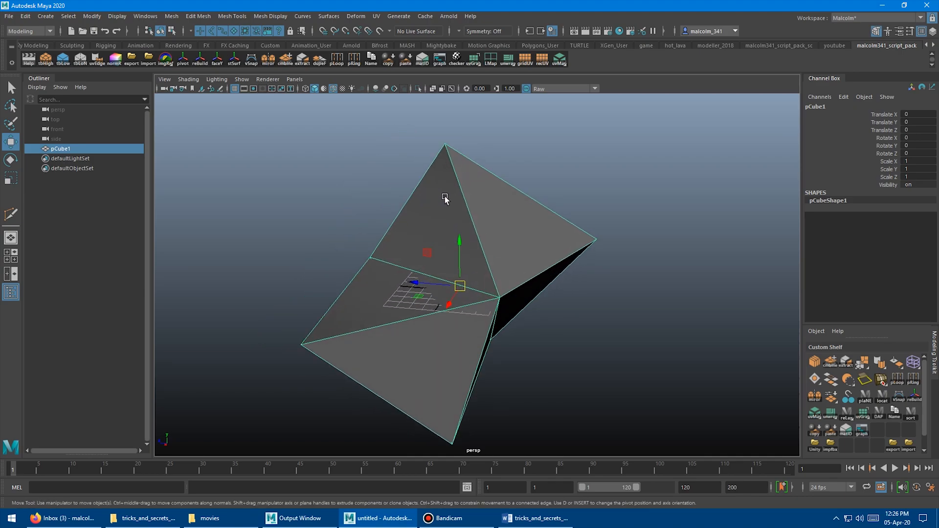
- Align the warped cube's slanted faces to the chosen reference edge using the shelf align tool
{"action": "left_click", "coordinate": [445, 197]}
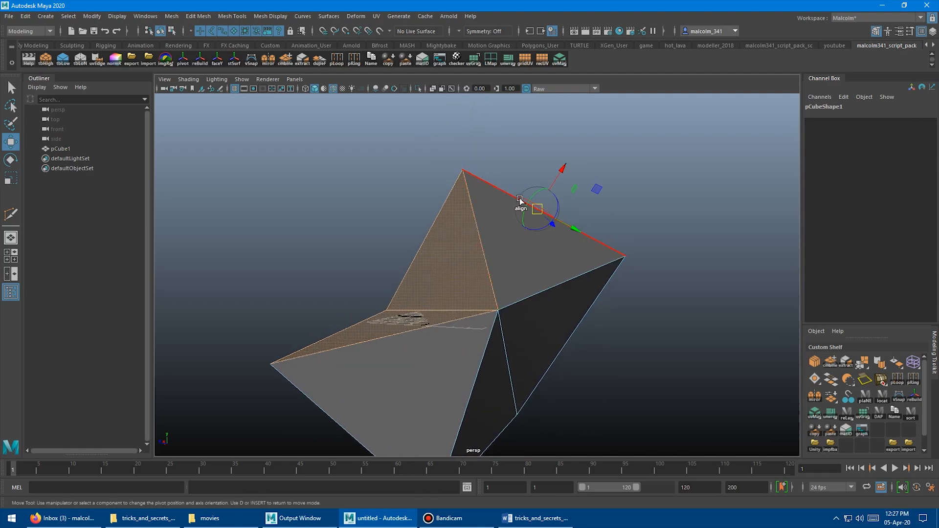
{"action": "left_click", "coordinate": [639, 173]}
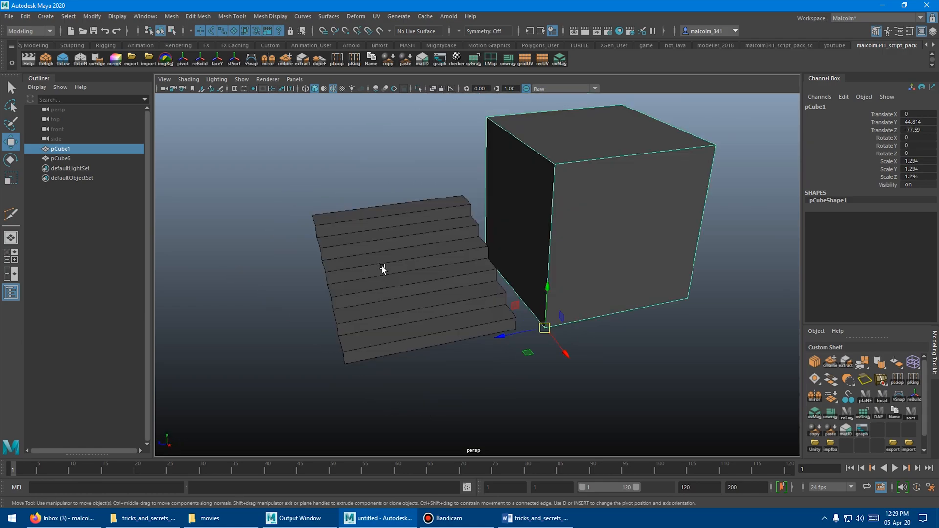
{"action": "mouse_move", "coordinate": [550, 146]}
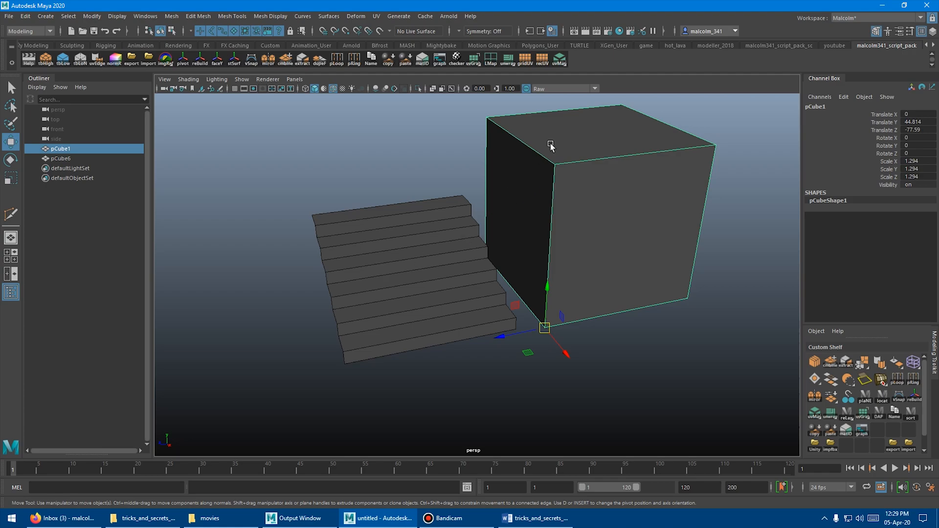
{"action": "mouse_move", "coordinate": [480, 215]}
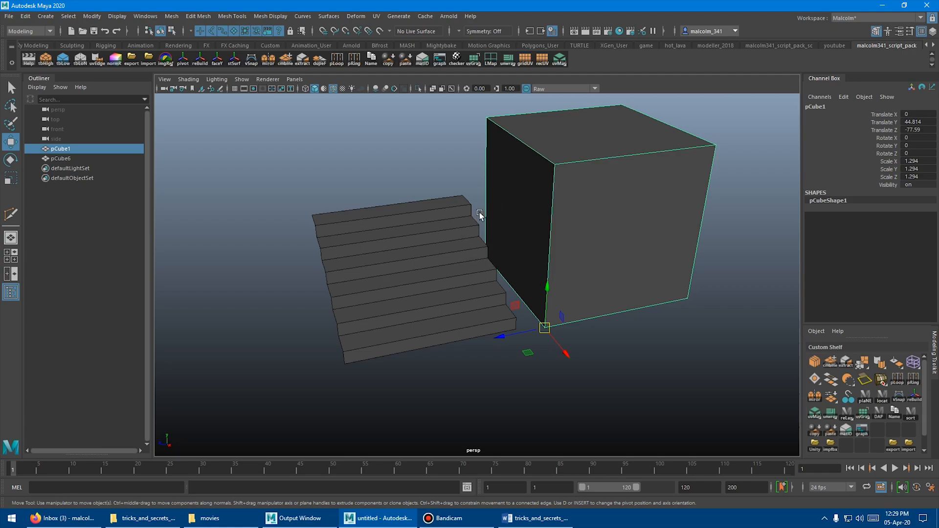
{"action": "left_click", "coordinate": [389, 270]}
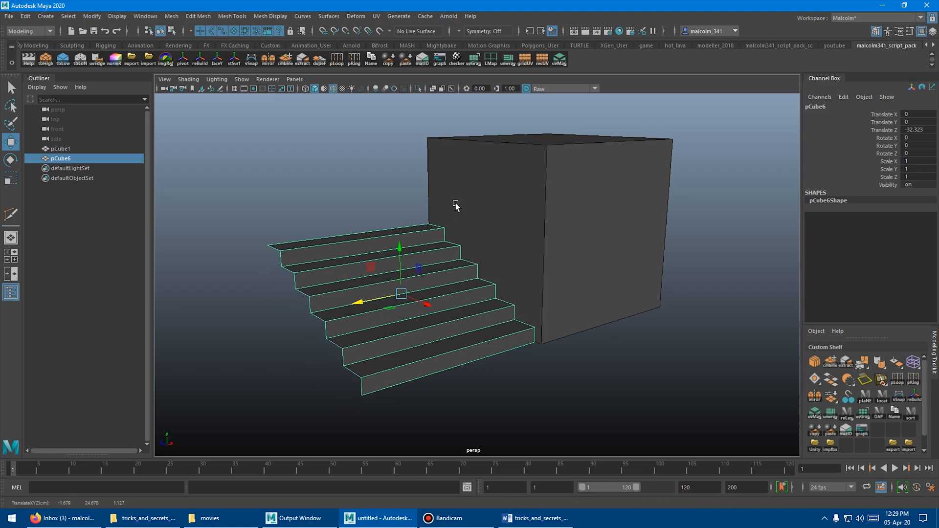
{"action": "mouse_move", "coordinate": [543, 212]}
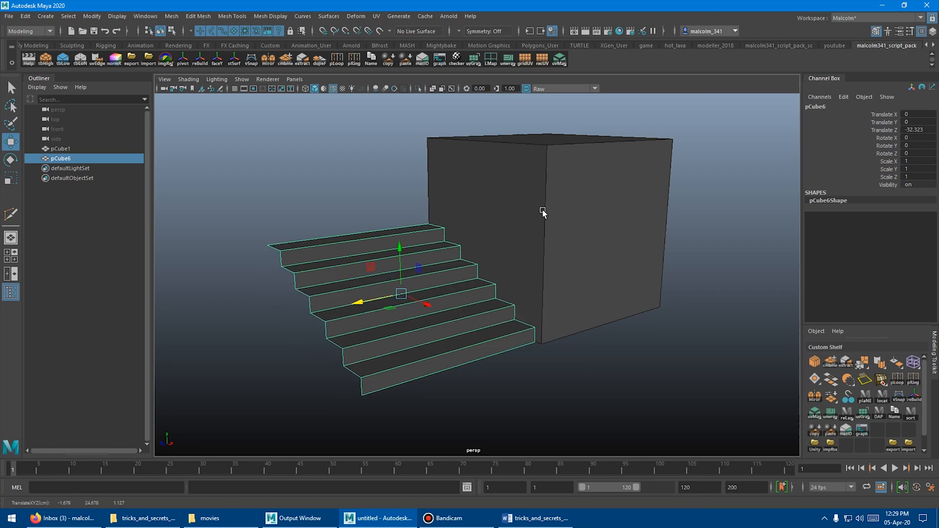
{"action": "mouse_move", "coordinate": [479, 243]}
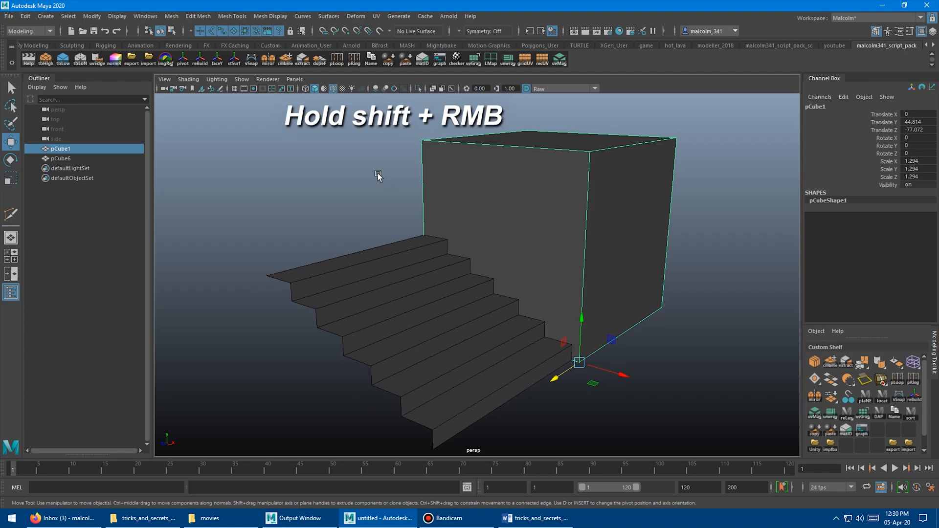
{"action": "right_click", "coordinate": [378, 175]}
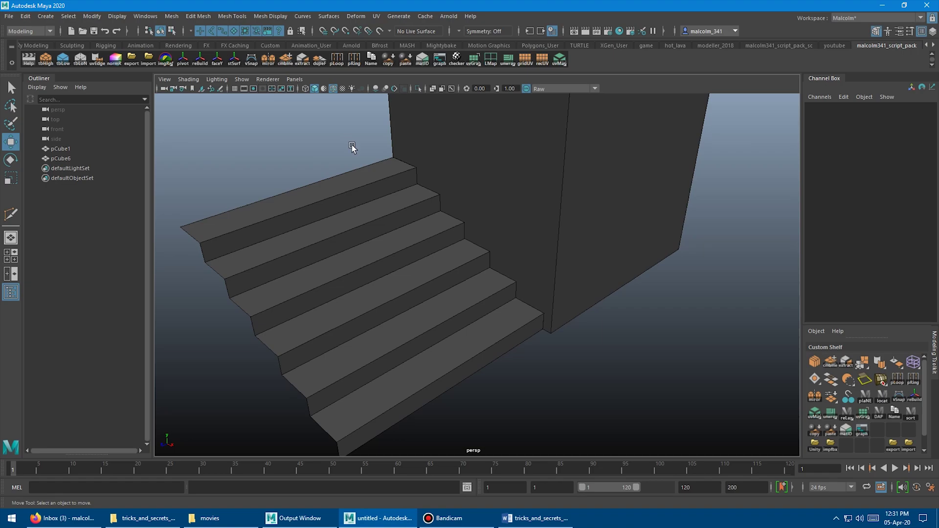
{"action": "left_click_drag", "start_coordinate": [352, 147], "coordinate": [344, 205]}
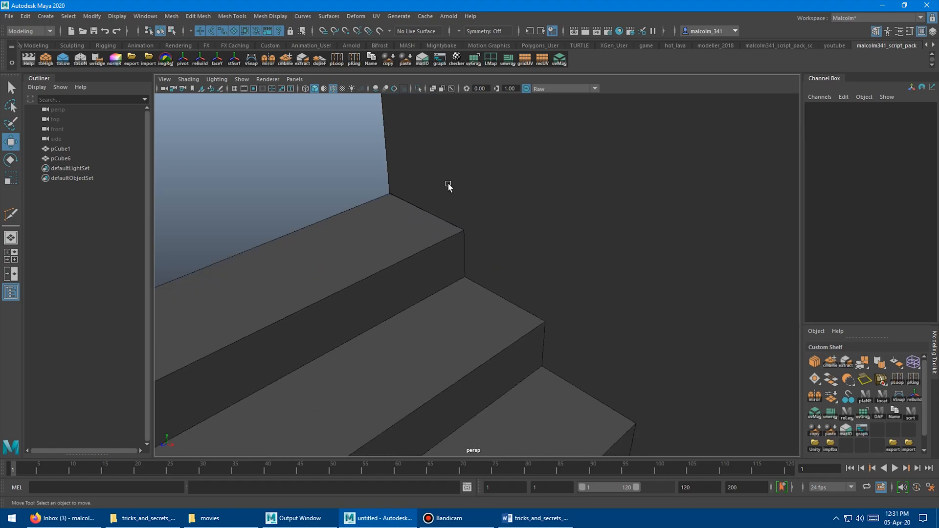
{"action": "right_click", "coordinate": [448, 185]}
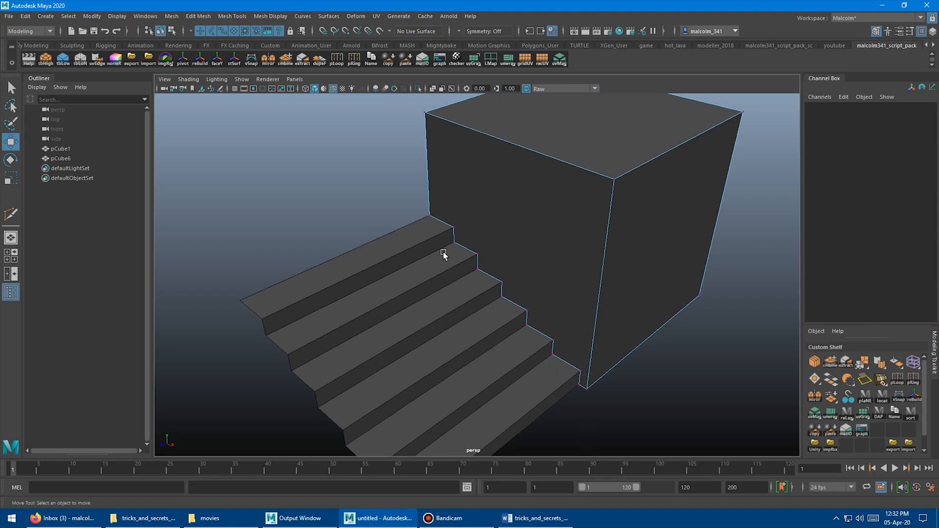
{"action": "left_click", "coordinate": [444, 251]}
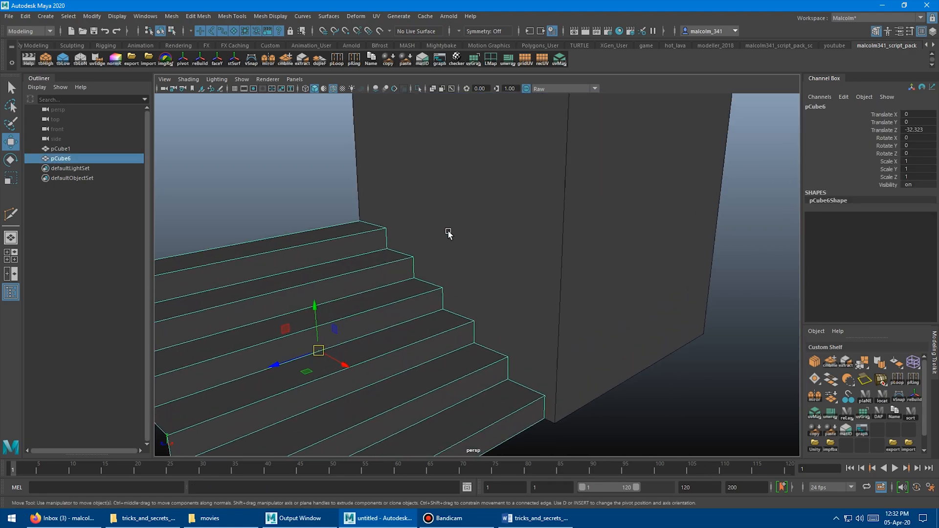
{"action": "mouse_move", "coordinate": [251, 60]}
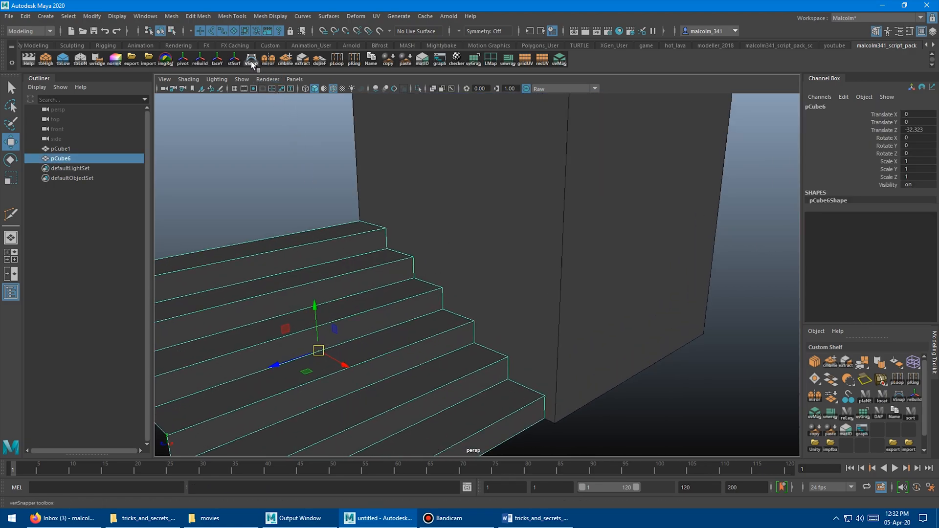
- Use vertSnapper to load pCube6 as target and snap the cube's cut vertices onto the staircase
{"action": "left_click", "coordinate": [251, 57]}
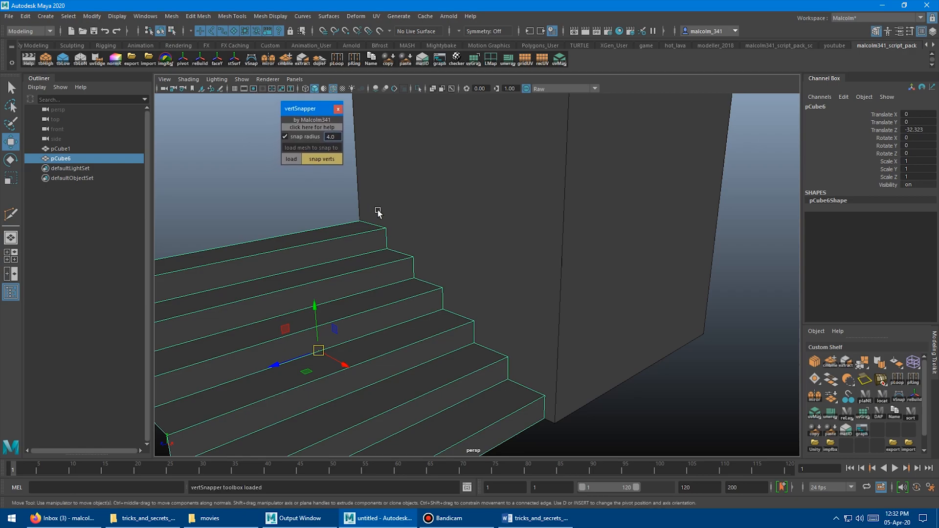
{"action": "mouse_move", "coordinate": [358, 250]}
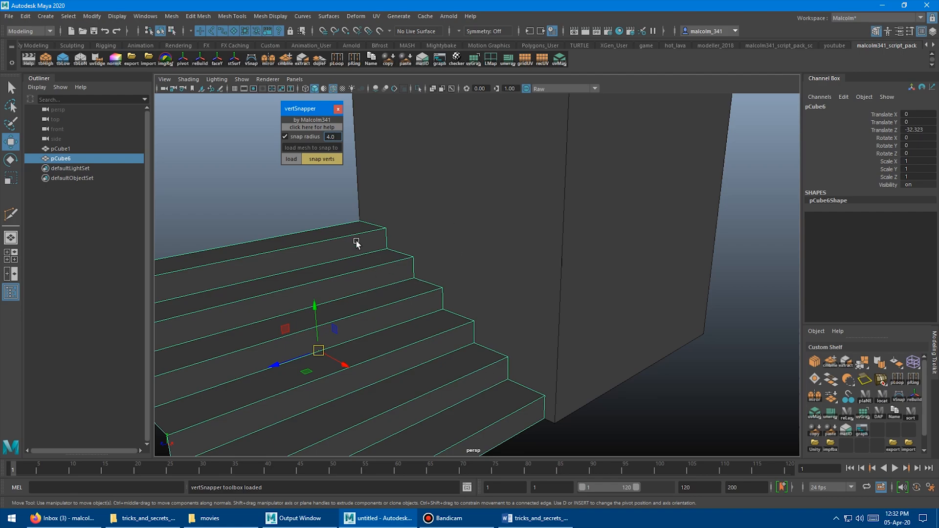
{"action": "left_click", "coordinate": [290, 159]}
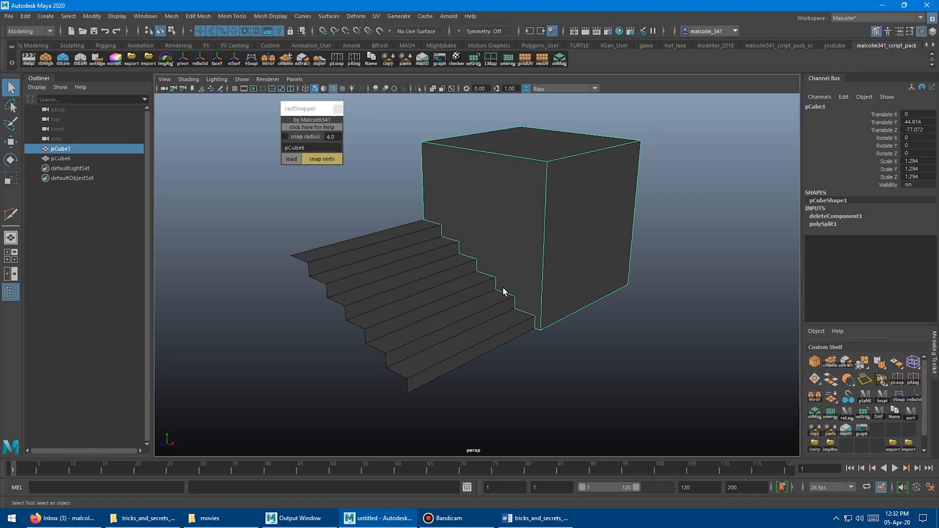
{"action": "mouse_move", "coordinate": [512, 316]}
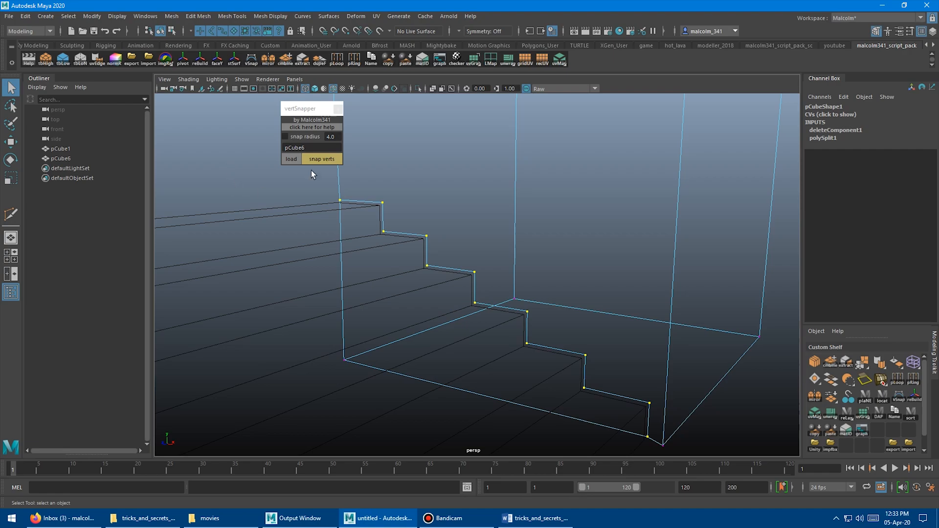
{"action": "left_click", "coordinate": [322, 158]}
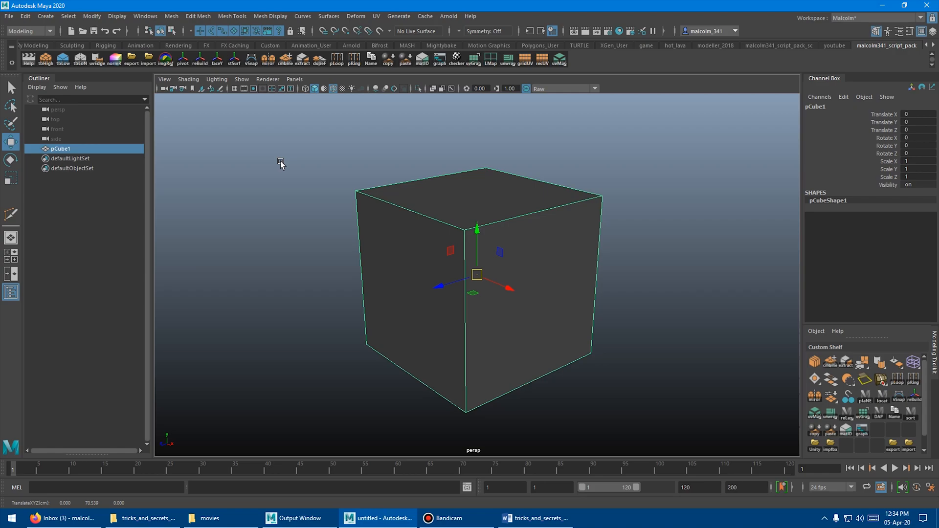
{"action": "mouse_move", "coordinate": [291, 170]}
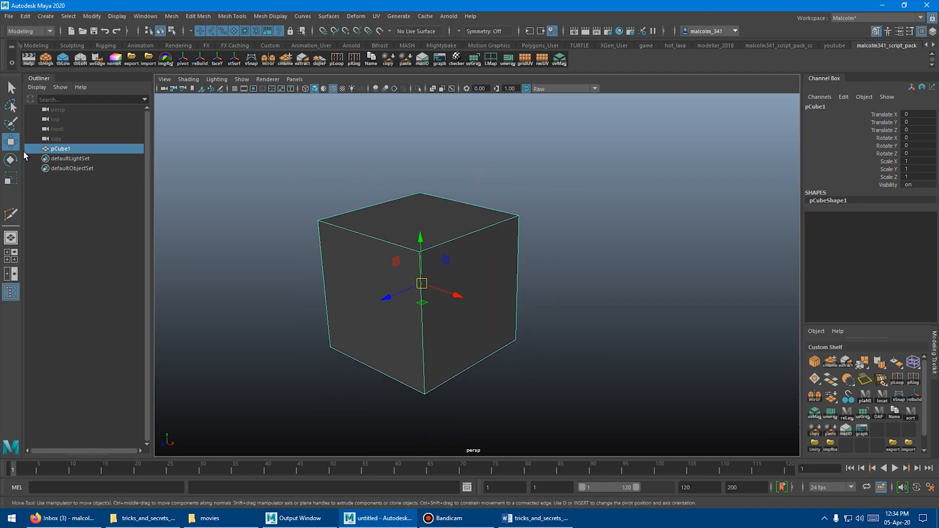
- In Move Tool Smart Duplicate settings, enable Shift+Drag duplication with Geometry Type set to Copy
{"action": "left_click", "coordinate": [11, 142]}
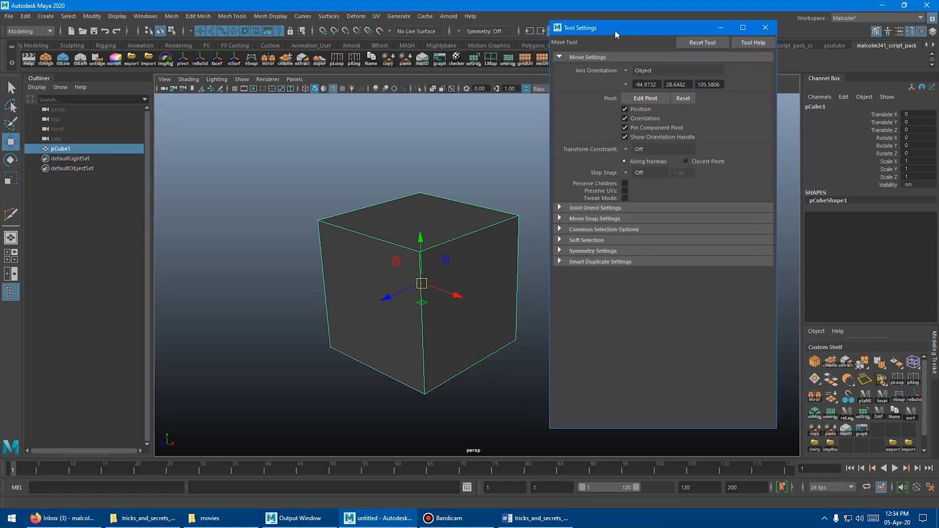
{"action": "mouse_move", "coordinate": [589, 265]}
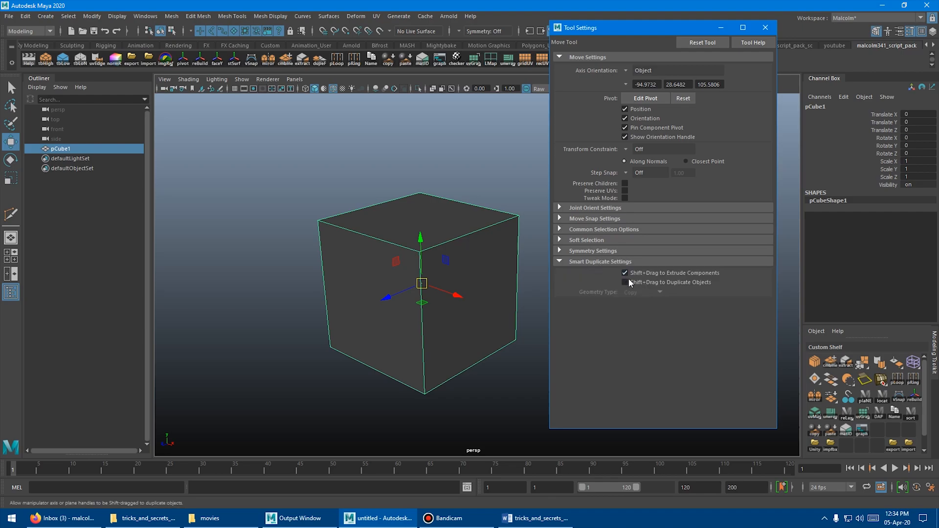
{"action": "left_click", "coordinate": [626, 282]}
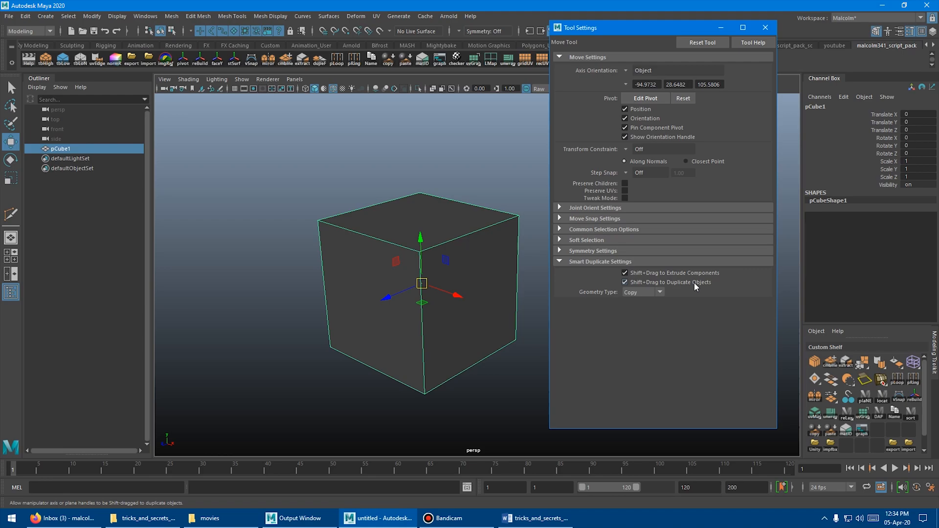
{"action": "left_click", "coordinate": [642, 292]}
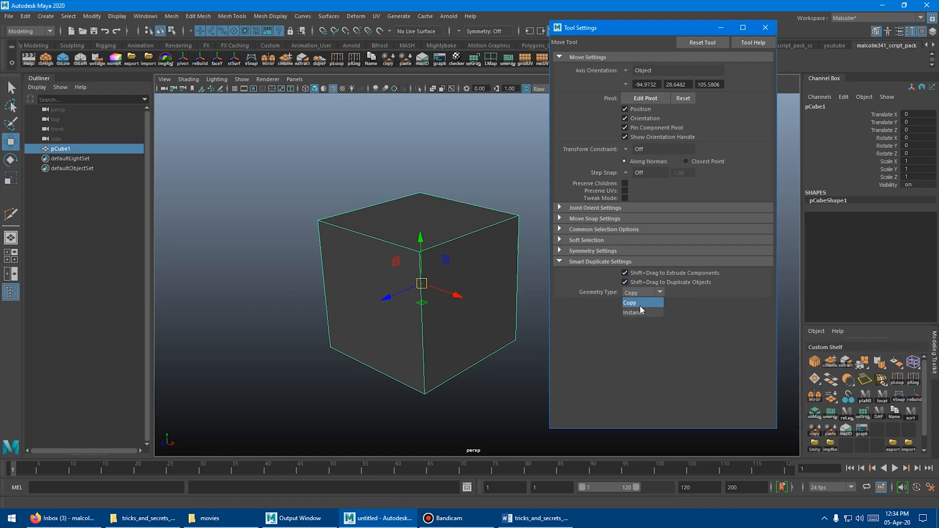
{"action": "left_click", "coordinate": [629, 302]}
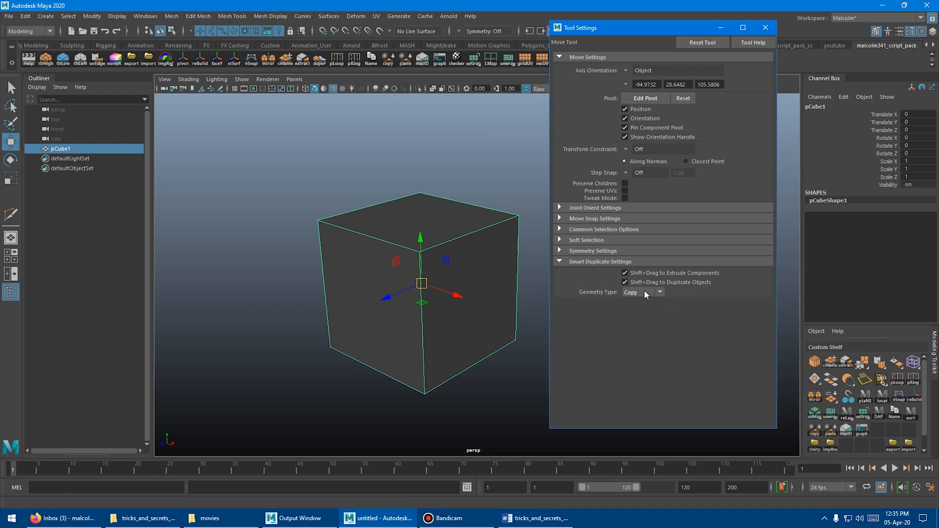
{"action": "left_click", "coordinate": [765, 27]}
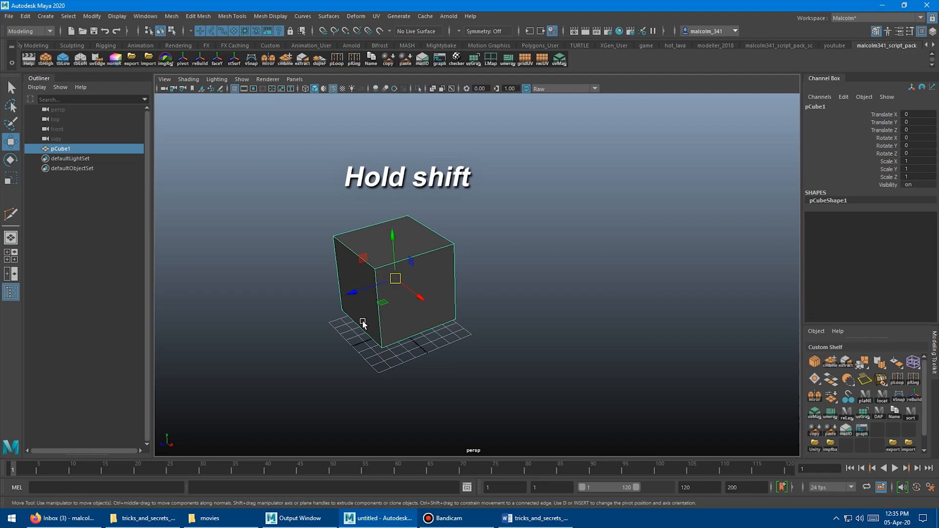
{"action": "mouse_move", "coordinate": [357, 316]}
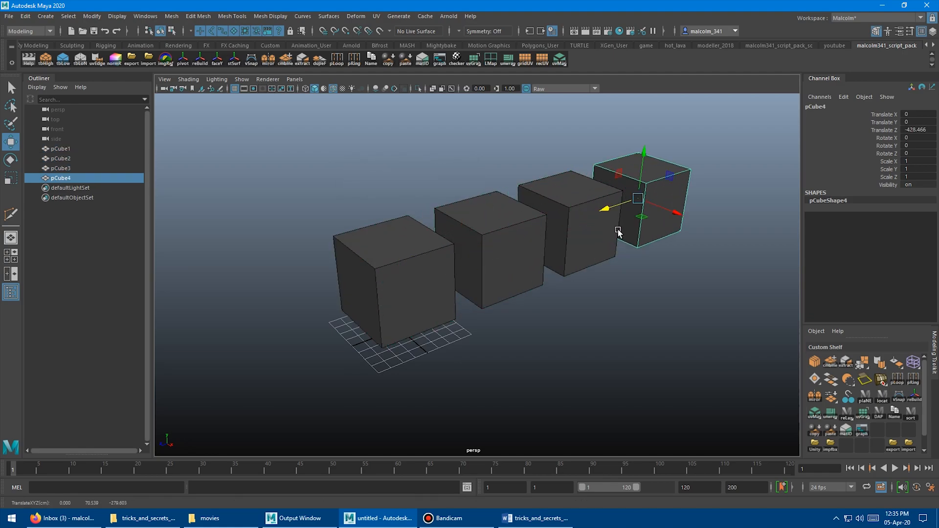
{"action": "mouse_move", "coordinate": [592, 244]}
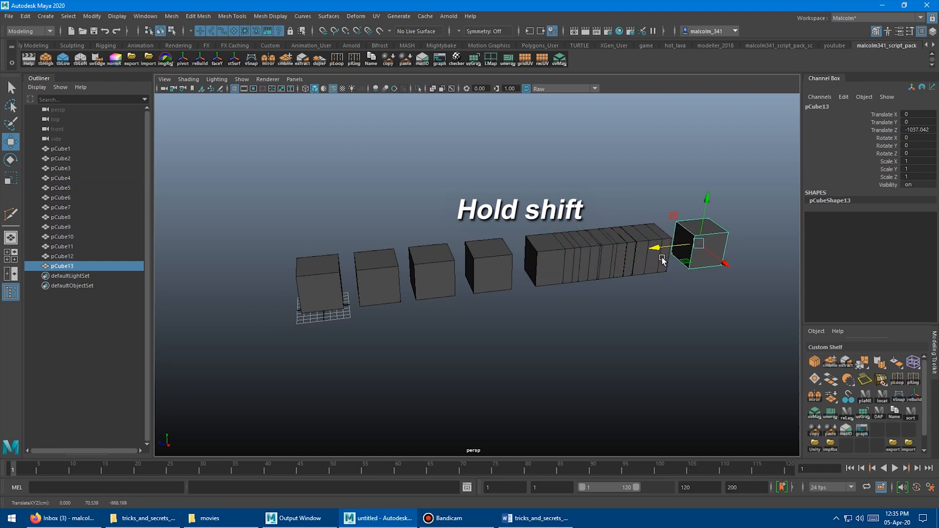
{"action": "mouse_move", "coordinate": [532, 305]}
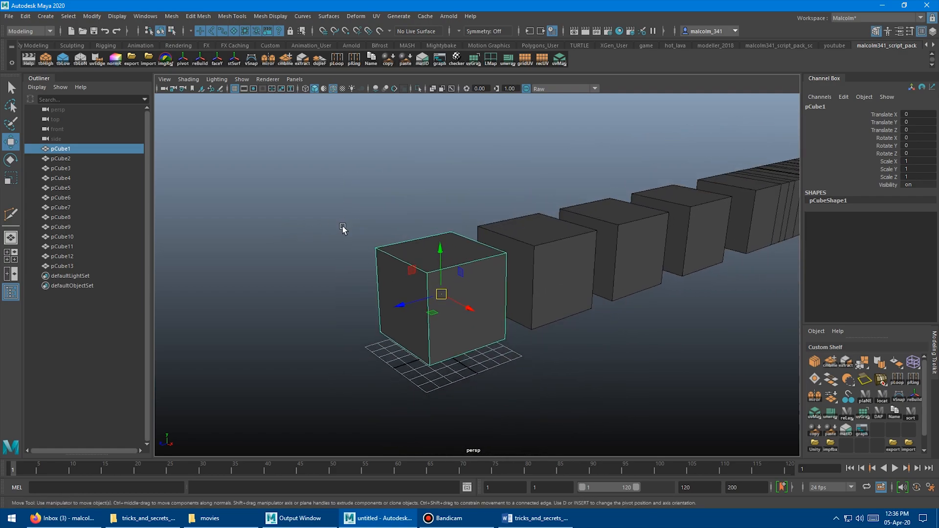
- Keep pCube2 and pCube3 and scale them into tall slab-shaped boxes
{"action": "left_click", "coordinate": [343, 229]}
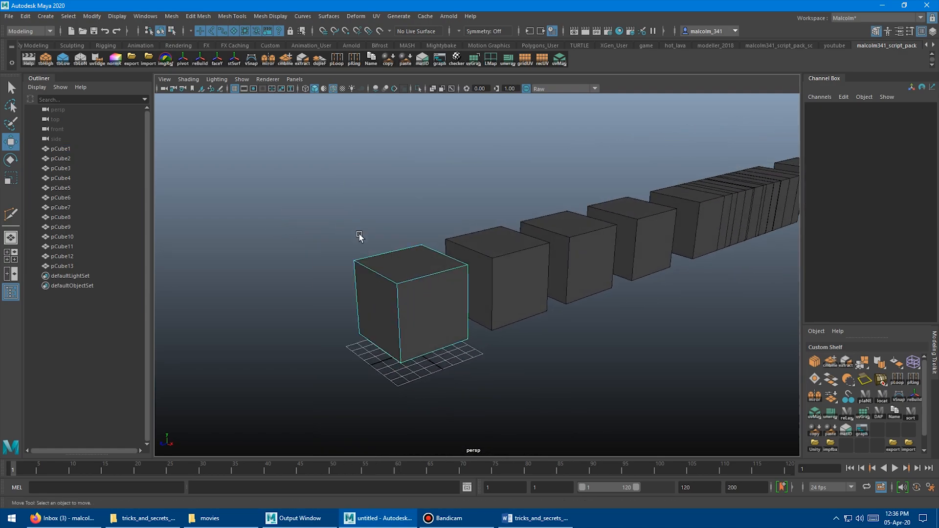
{"action": "left_click", "coordinate": [410, 270]}
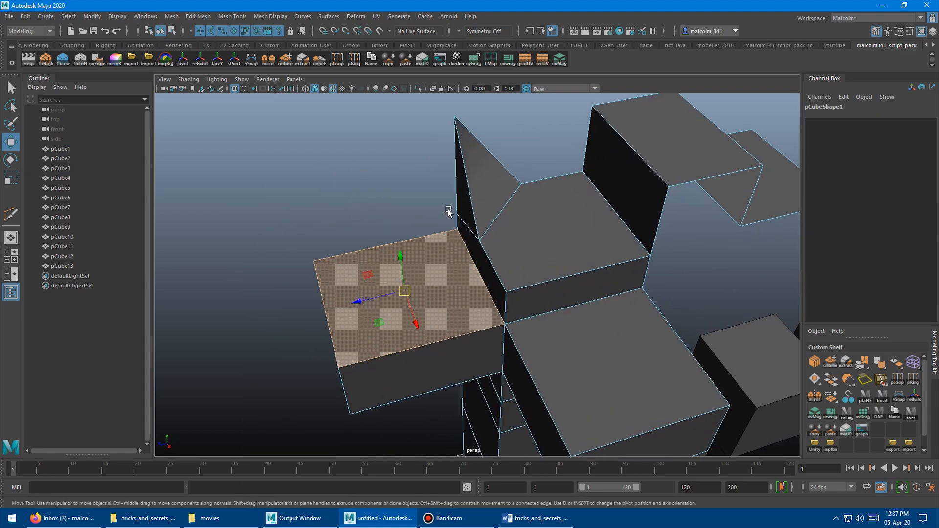
{"action": "key", "text": "r"}
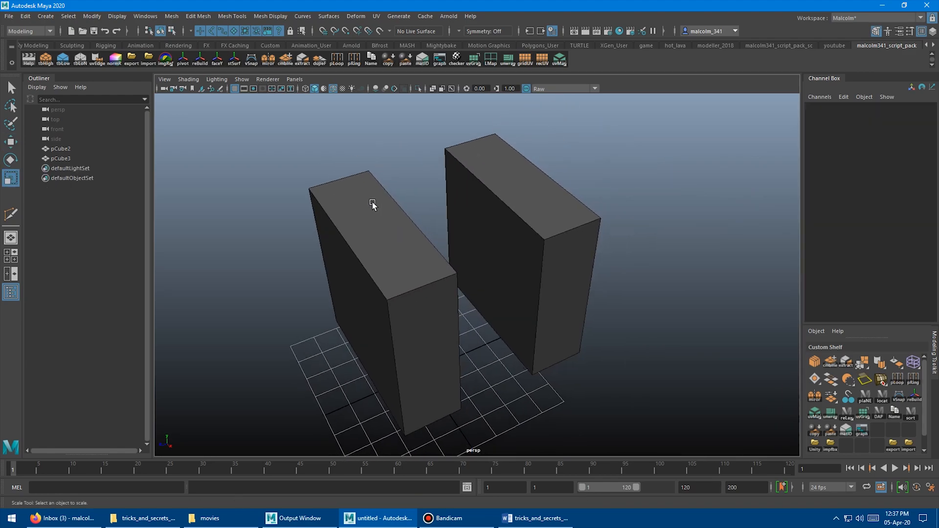
- Orbit the view around the two tall blocks pCube2 and pCube3
{"action": "left_click_drag", "start_coordinate": [372, 204], "coordinate": [343, 211]}
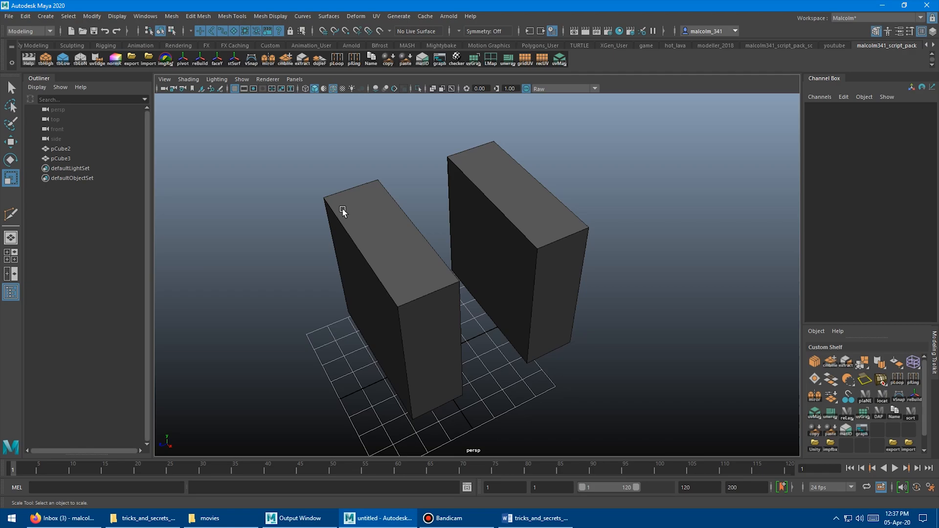
{"action": "mouse_move", "coordinate": [335, 198]}
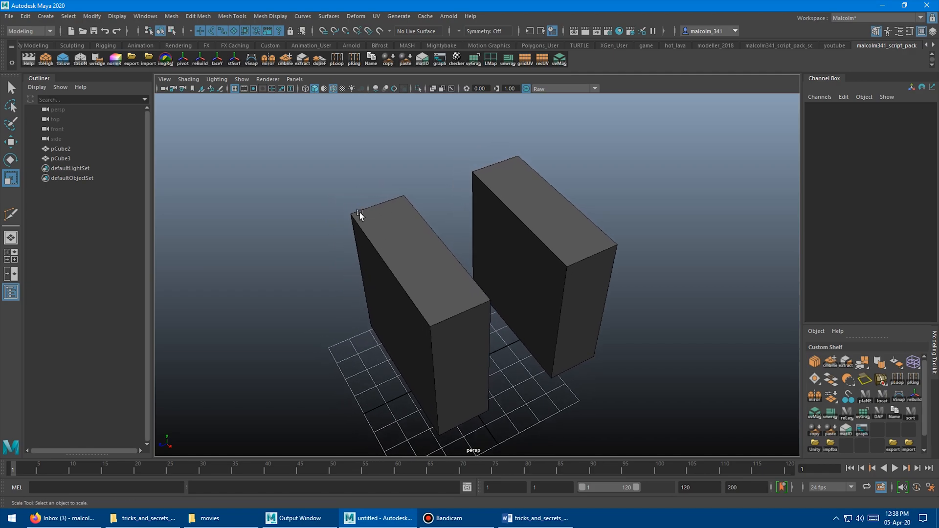
{"action": "mouse_move", "coordinate": [382, 204]}
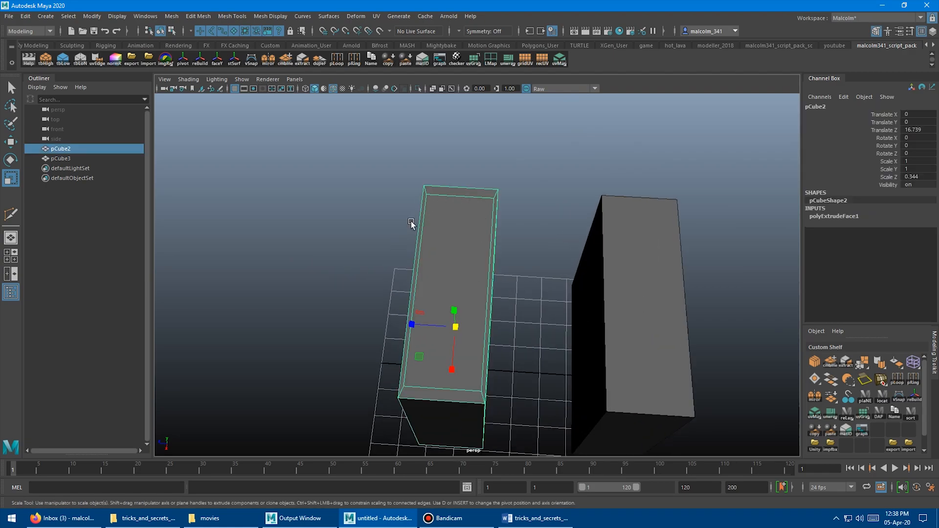
{"action": "mouse_move", "coordinate": [492, 251]}
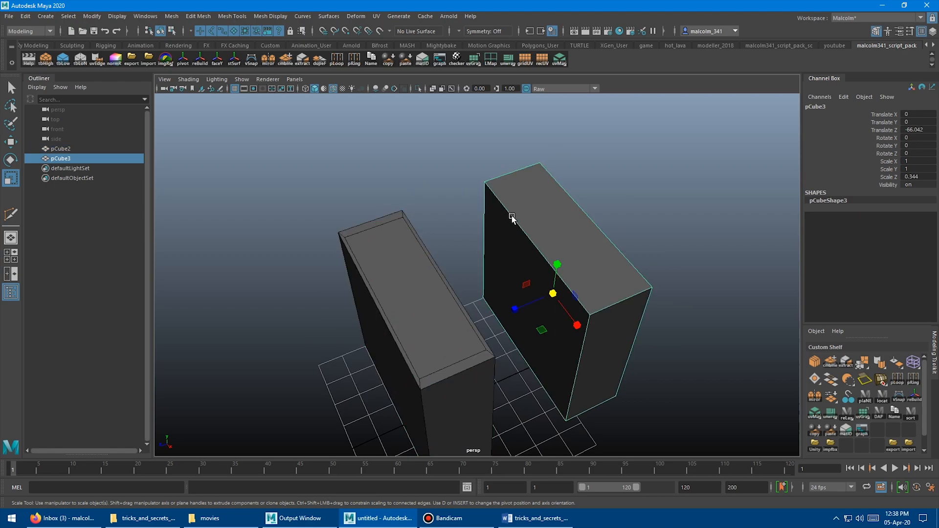
{"action": "mouse_move", "coordinate": [332, 193]}
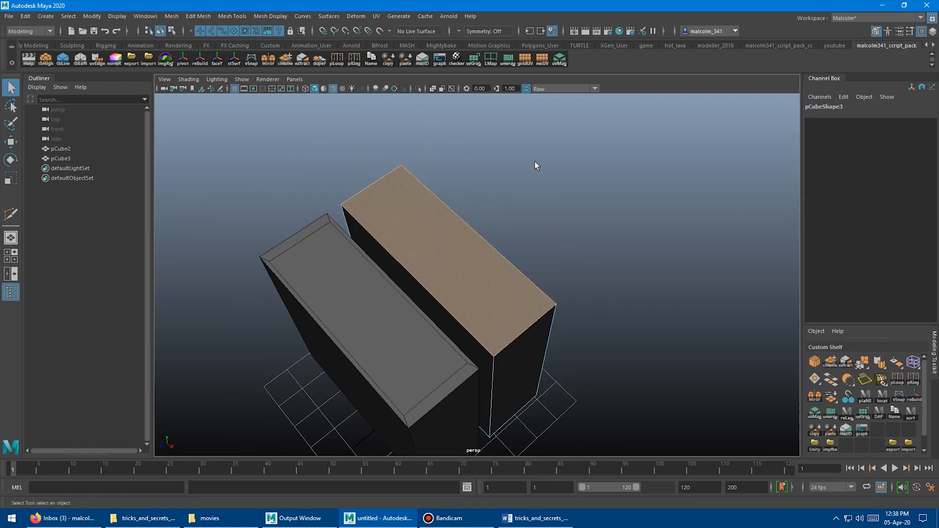
- Extrude pCube3's top face into stacked tiers via Extrude Face, then extrude again with offset -1.5
{"action": "right_click", "coordinate": [535, 166]}
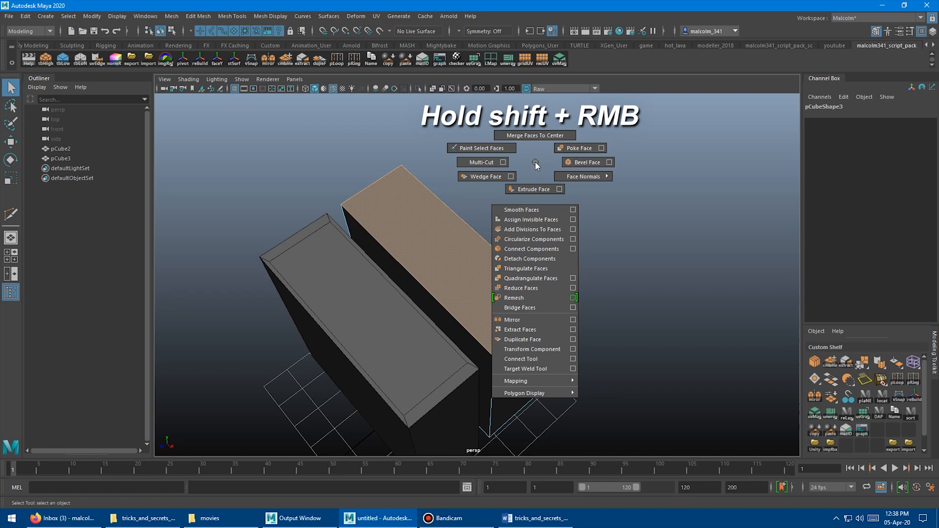
{"action": "mouse_move", "coordinate": [531, 189]}
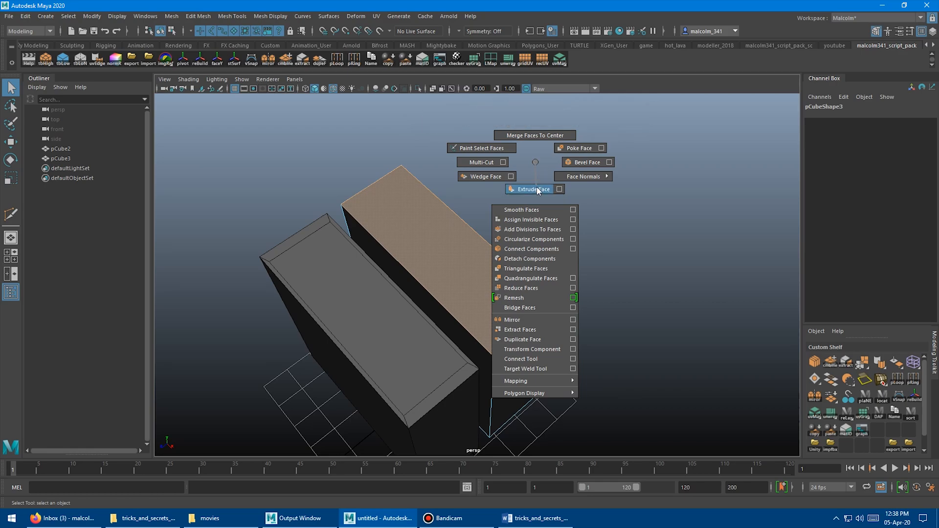
{"action": "left_click", "coordinate": [531, 189]}
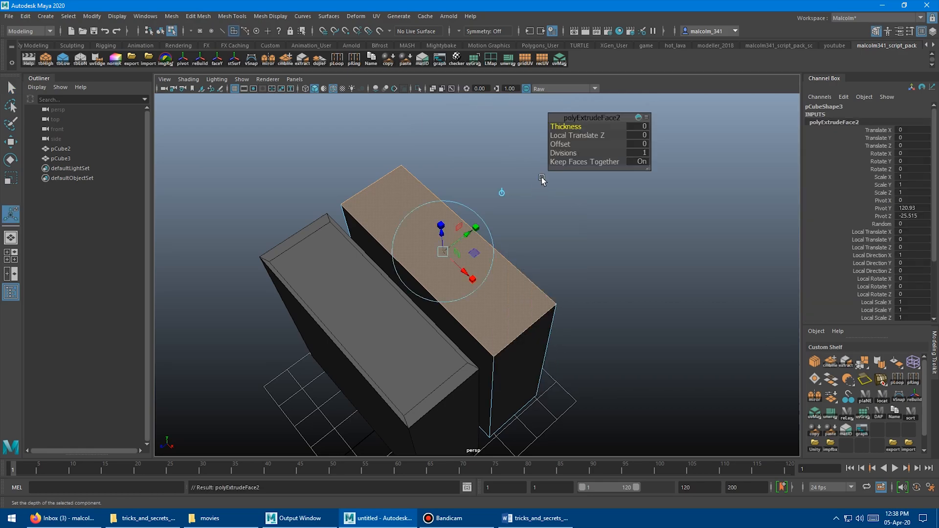
{"action": "left_click", "coordinate": [560, 144]}
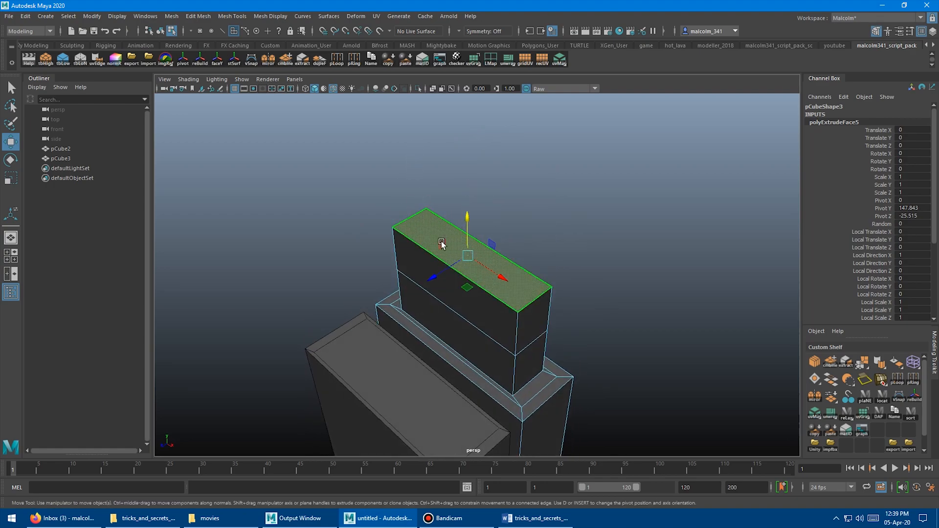
{"action": "right_click", "coordinate": [441, 243]}
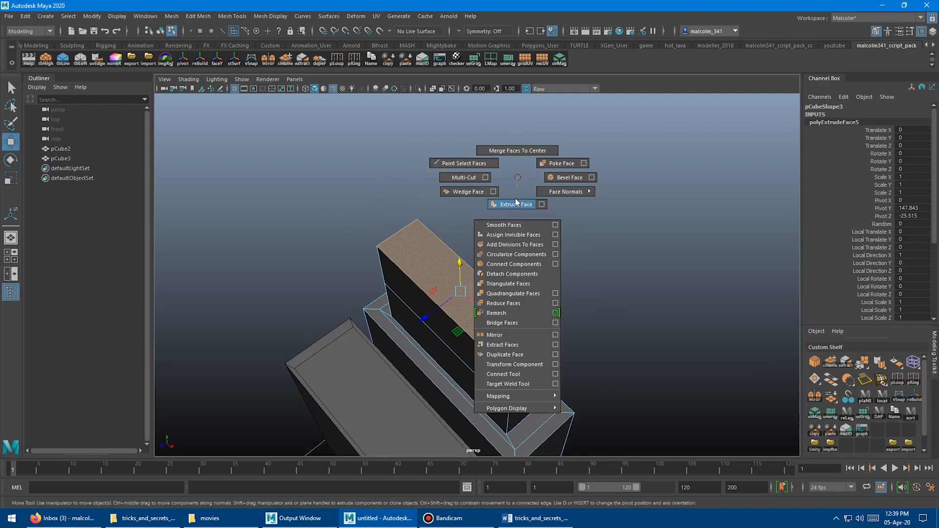
{"action": "left_click", "coordinate": [511, 204]}
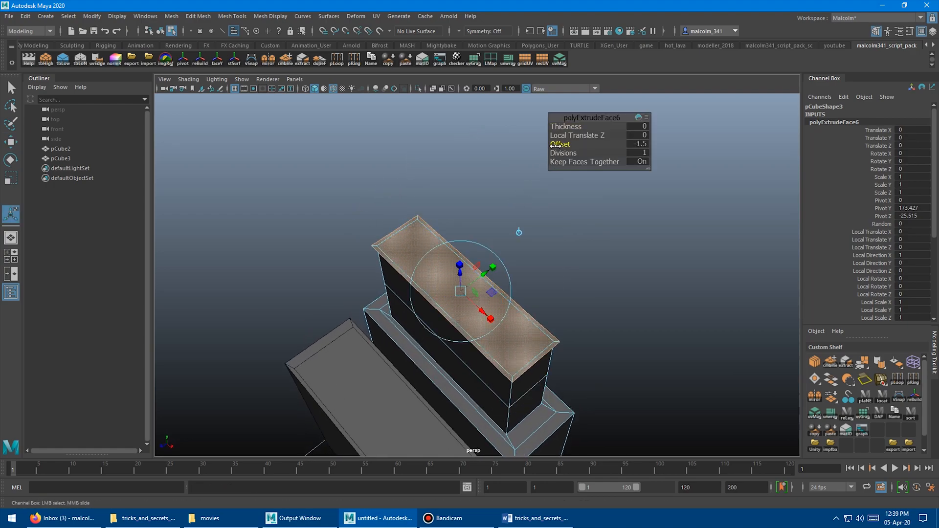